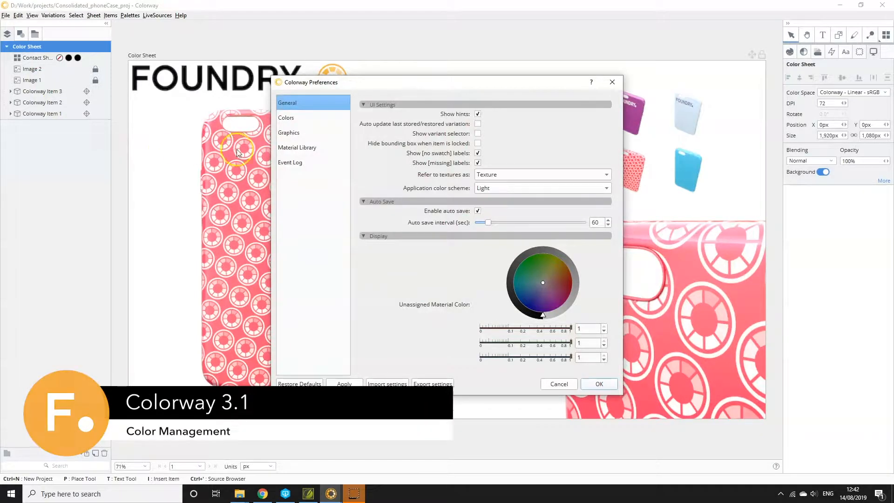
Step: Review the PDF export settings with Colorway - AdobeRGB and embedded ICC profile
left_click(286, 117)
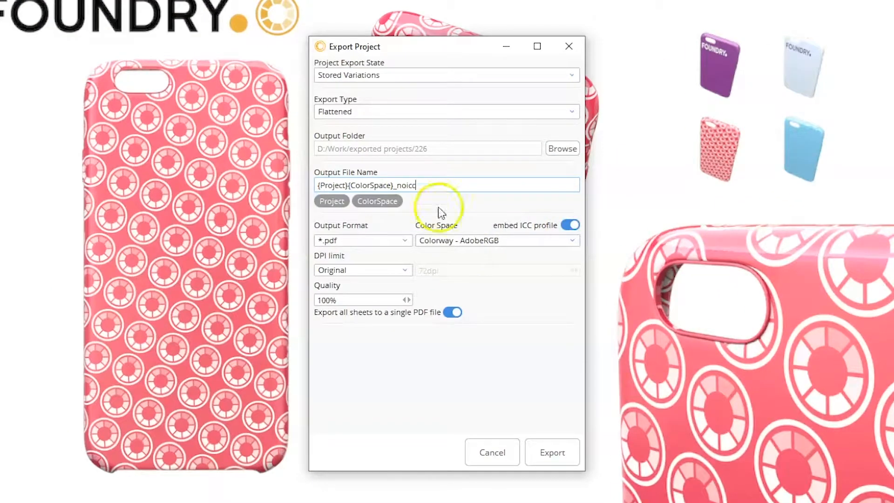
left_click(496, 240)
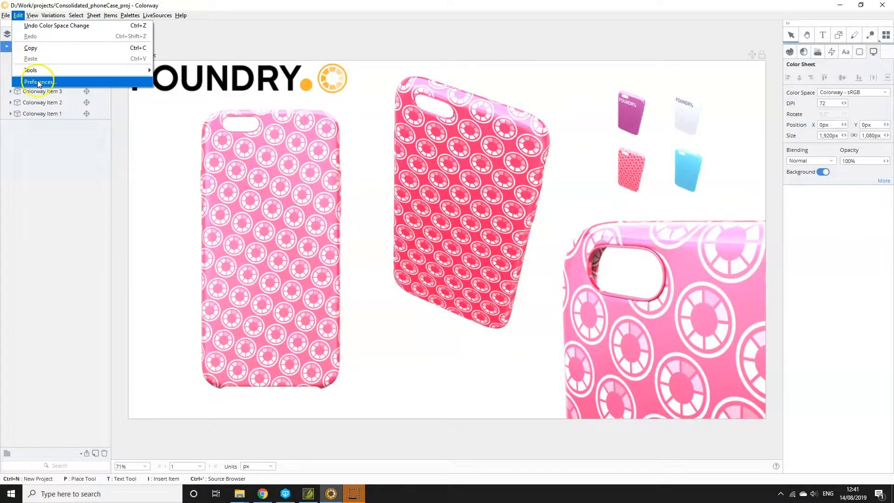
Step: Show the Colors category of Preferences and the sRGB Wikipedia article
left_click(39, 82)
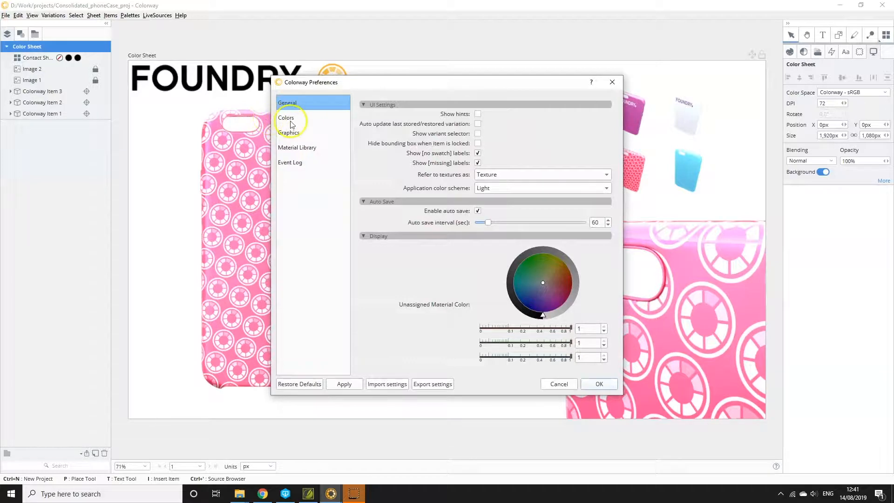
left_click(286, 118)
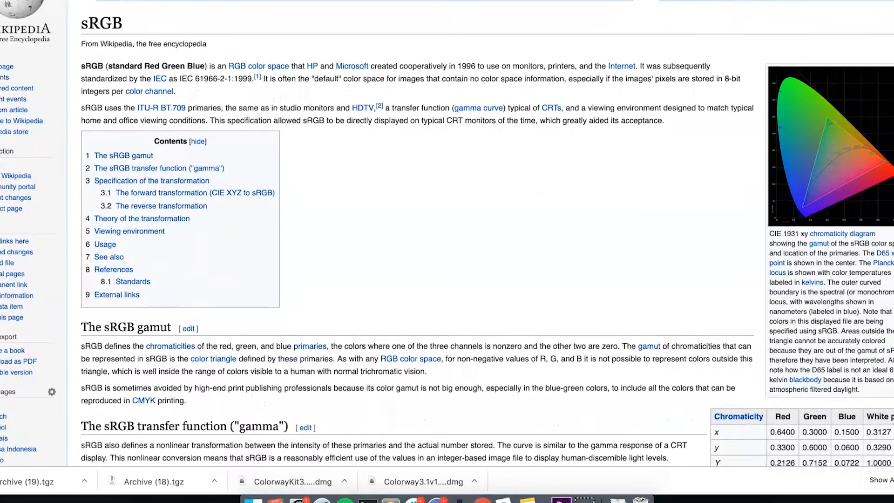
scroll("down", 3)
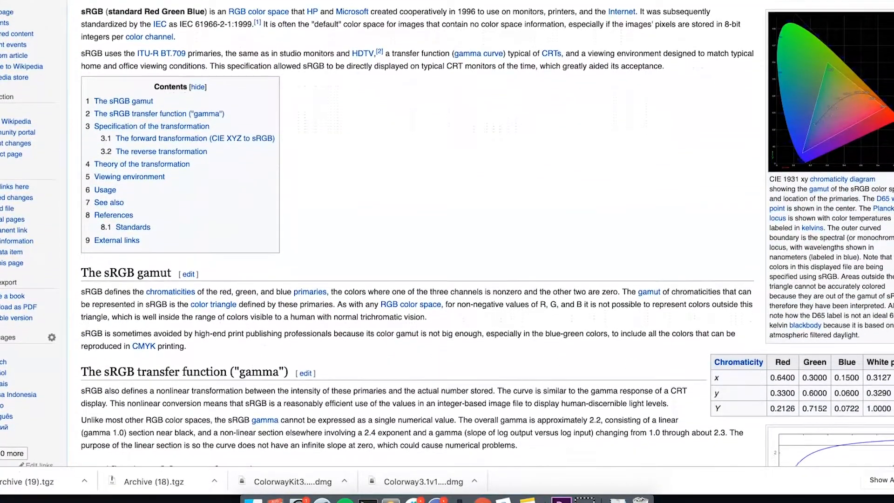
Step: Bring up and choose an action for image_001_ACES - ACEScg.tif in the OCIO folder
right_click(295, 154)
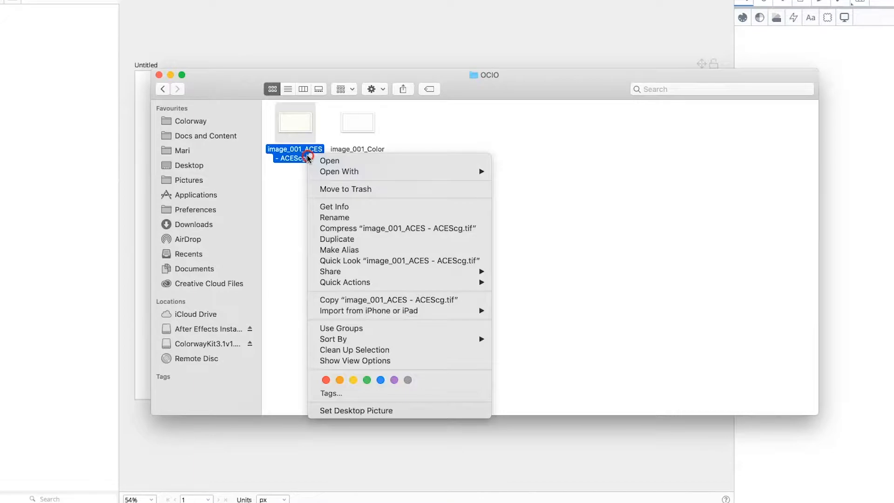
left_click(334, 207)
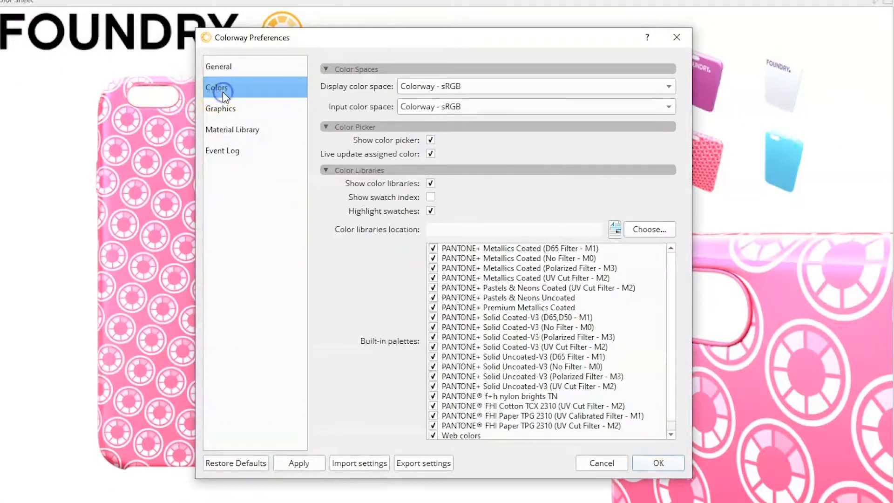
Step: Show the Colors preferences with display and input spaces as Colorway - sRGB
left_click(534, 86)
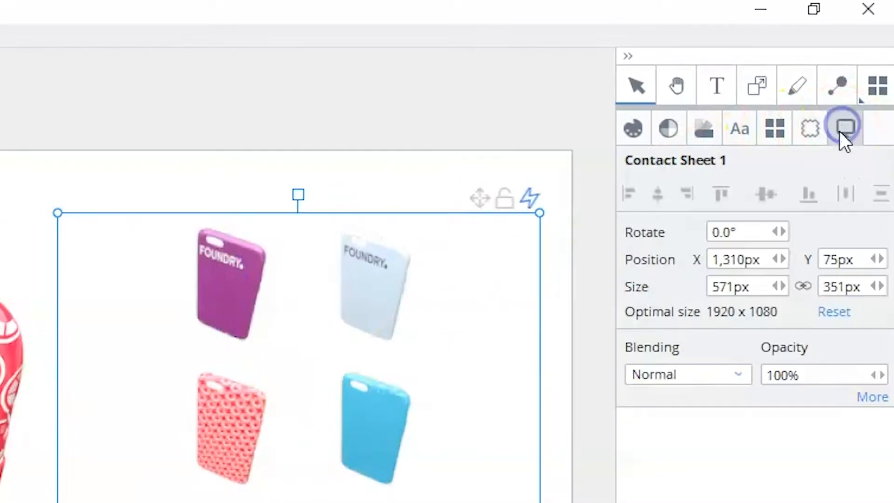
Step: Show the Color Sheet properties with its Colorway - sRGB space at 1,920 × 1,080 px
left_click(845, 128)
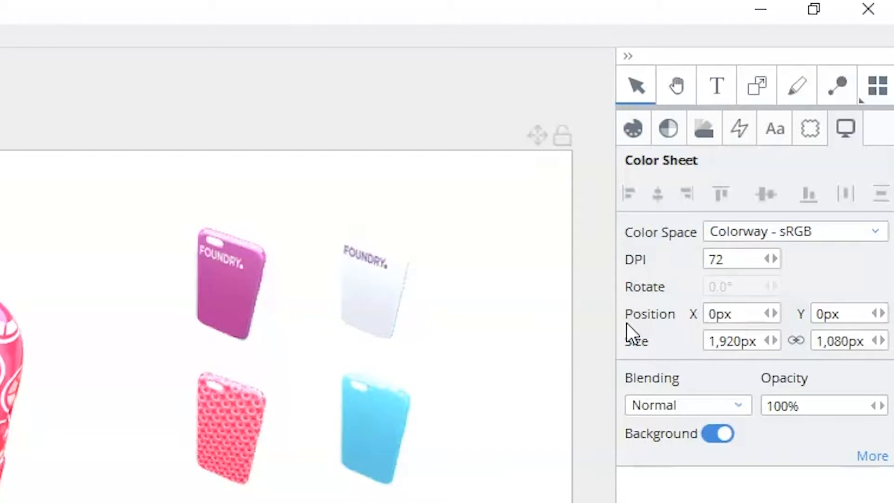
left_click(792, 231)
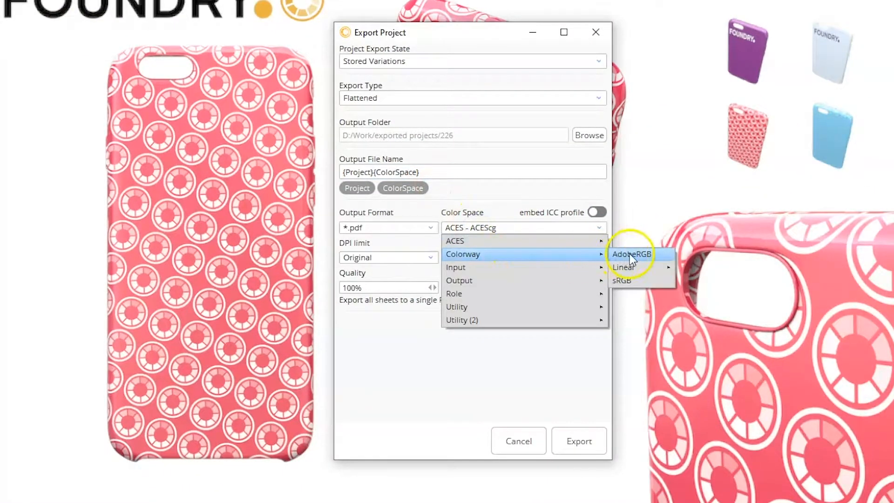
Step: Set the export colour space to Colorway - AdobeRGB with the ICC profile embedded
left_click(631, 253)
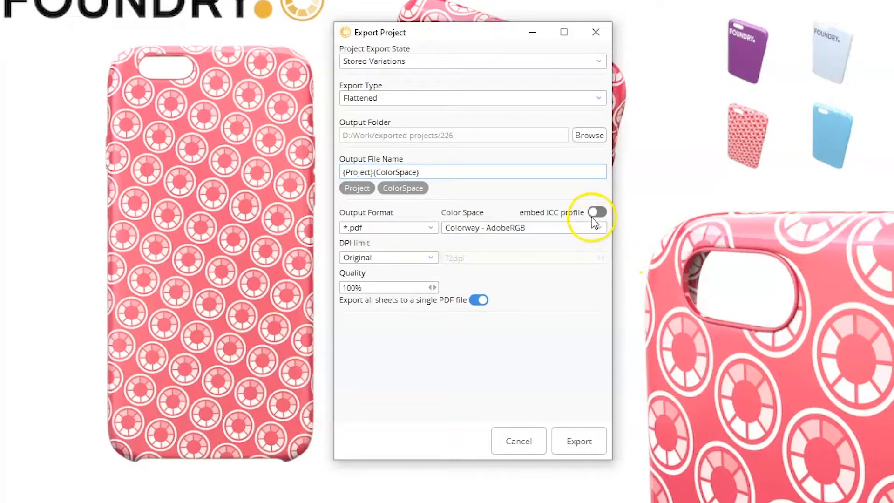
left_click(596, 213)
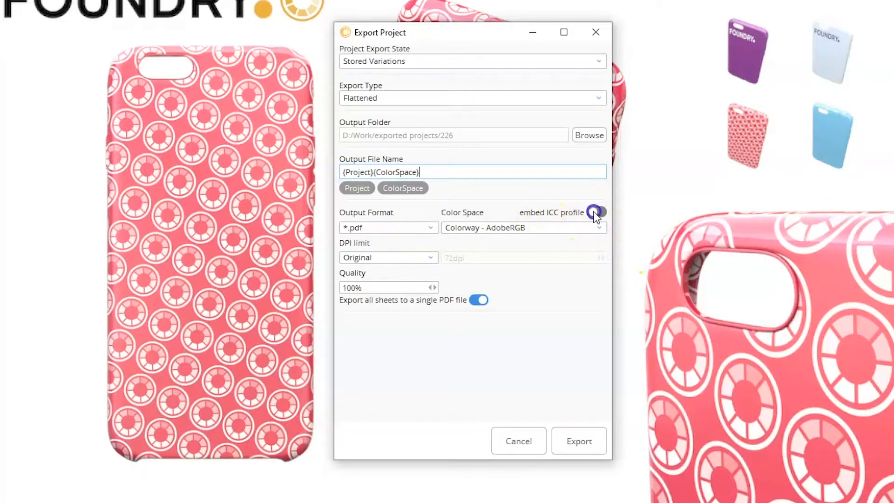
left_click(597, 213)
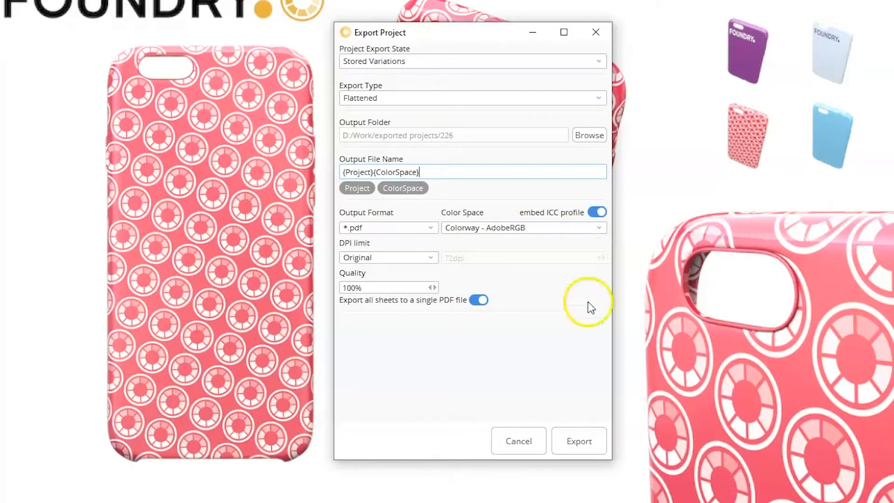
mouse_move(578, 454)
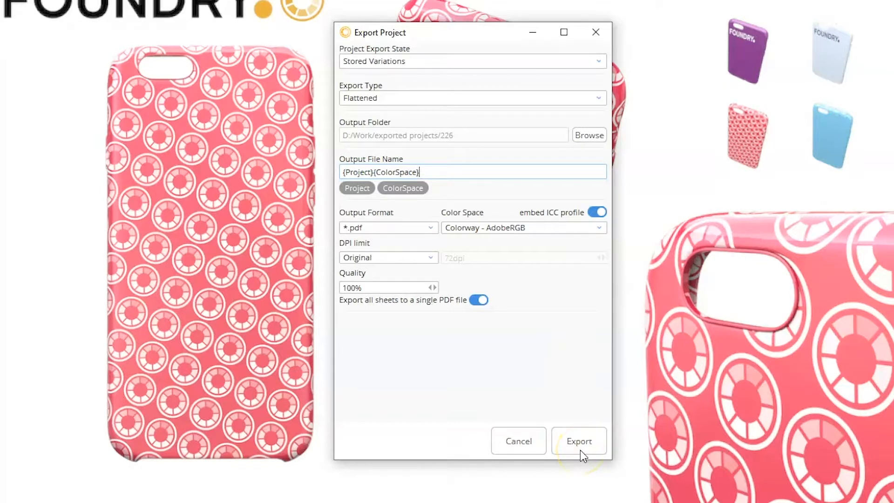
Step: Start exporting the project as a PDF
left_click(387, 227)
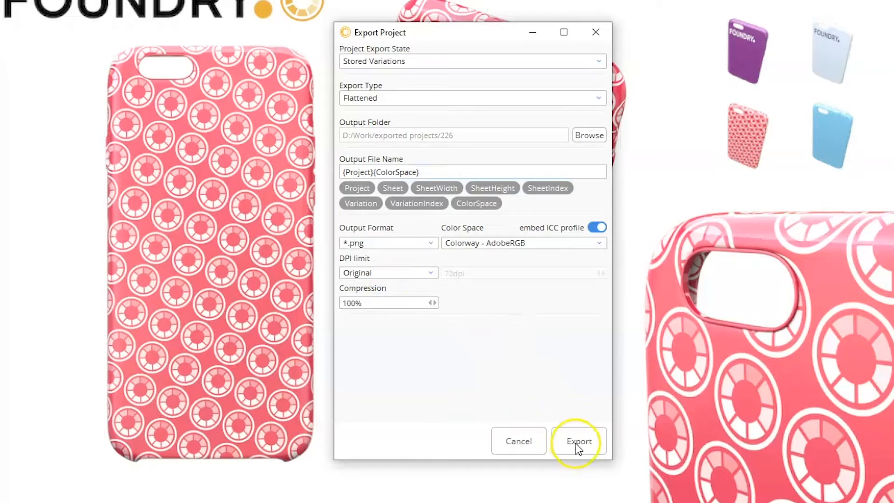
left_click(578, 441)
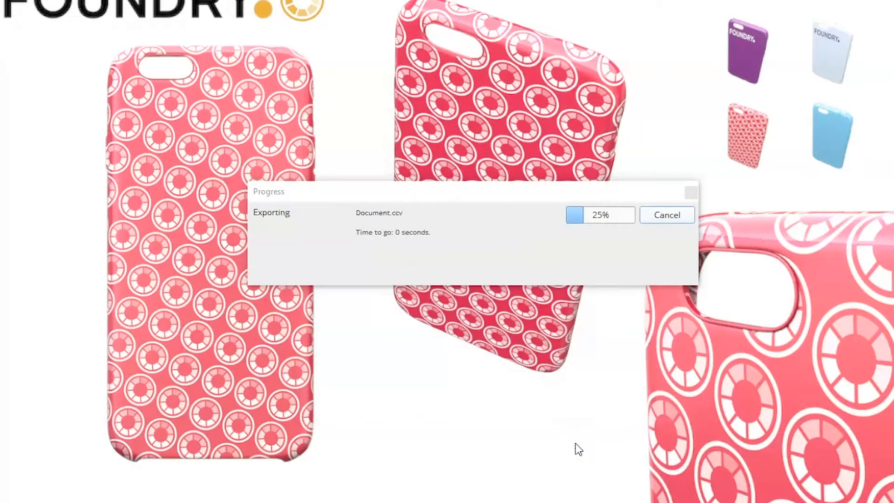